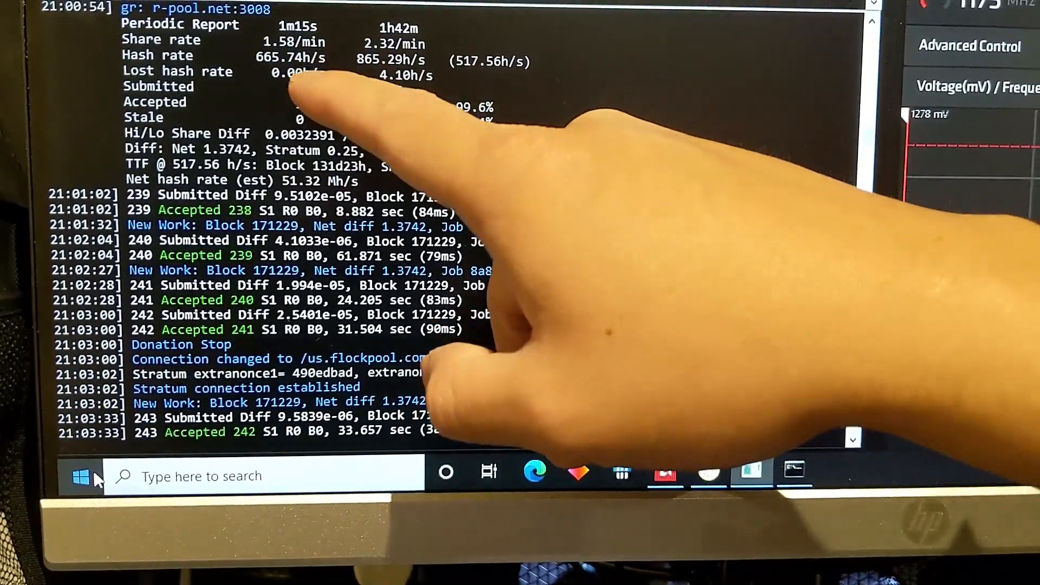
pyautogui.moveTo(663, 531)
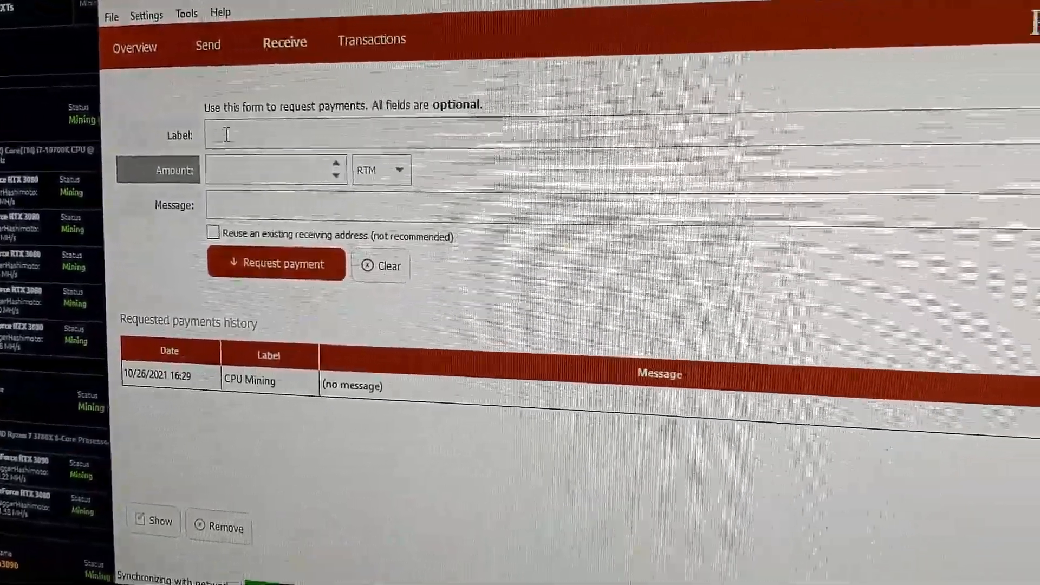
# Show the Receive page listing the earlier CPU Mining payment request
pyautogui.click(277, 263)
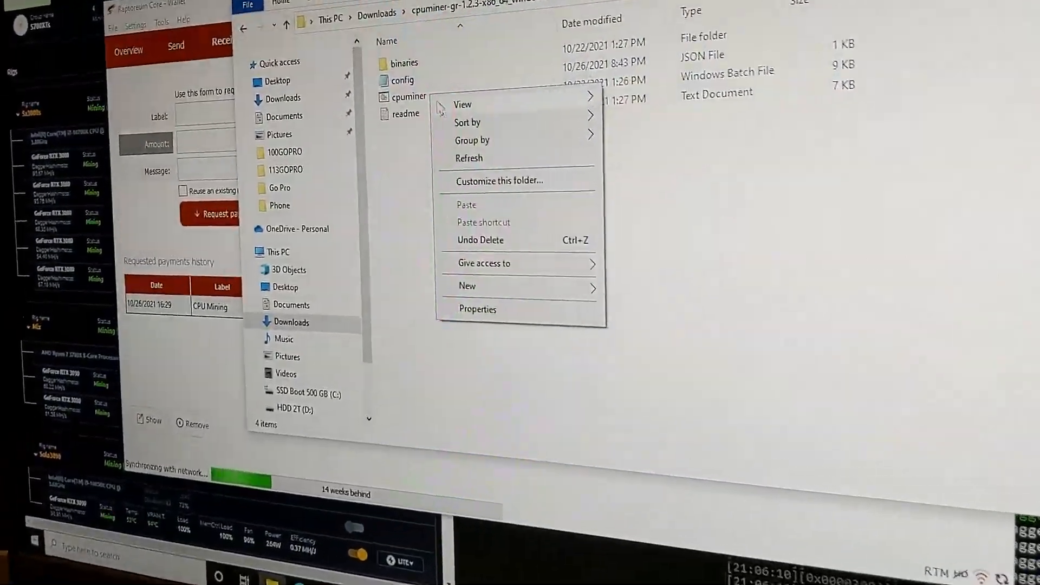
# Browse to the Downloads > cpuminer-gr folder and bring up the file list's context menu
pyautogui.rightClick(403, 79)
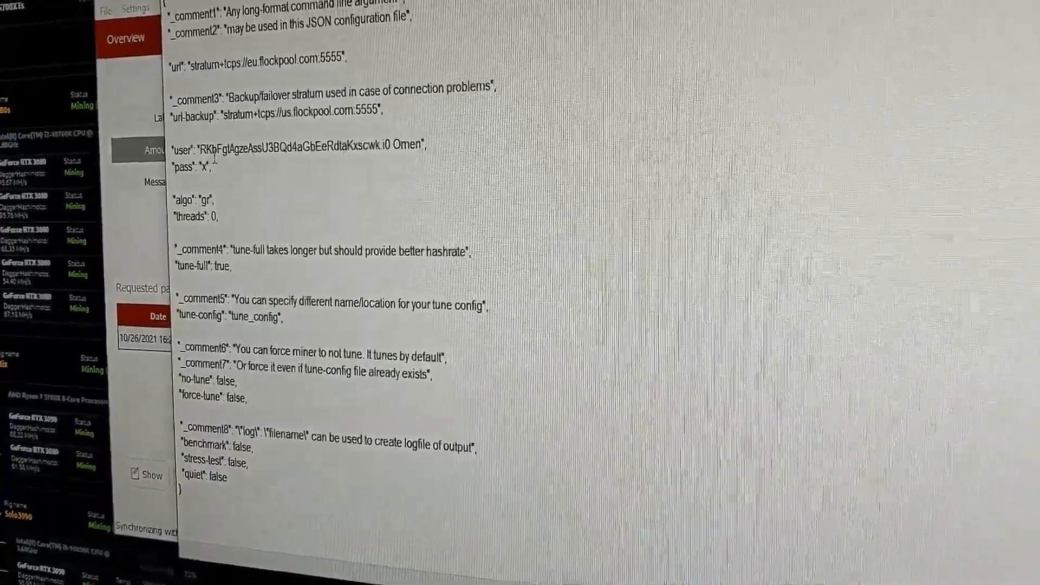
# Select the Flockpool stratum url line in config.json to check the pool settings
pyautogui.moveTo(238, 122); pyautogui.dragTo(382, 122)
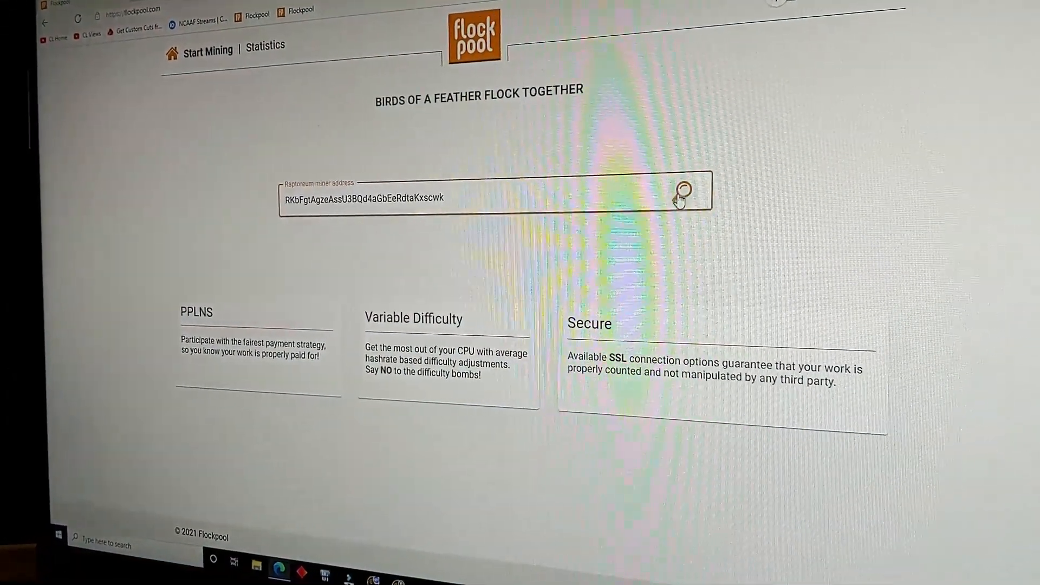
# Look up the wallet address on Flockpool and review its hashrate chart and four active workers
pyautogui.click(685, 193)
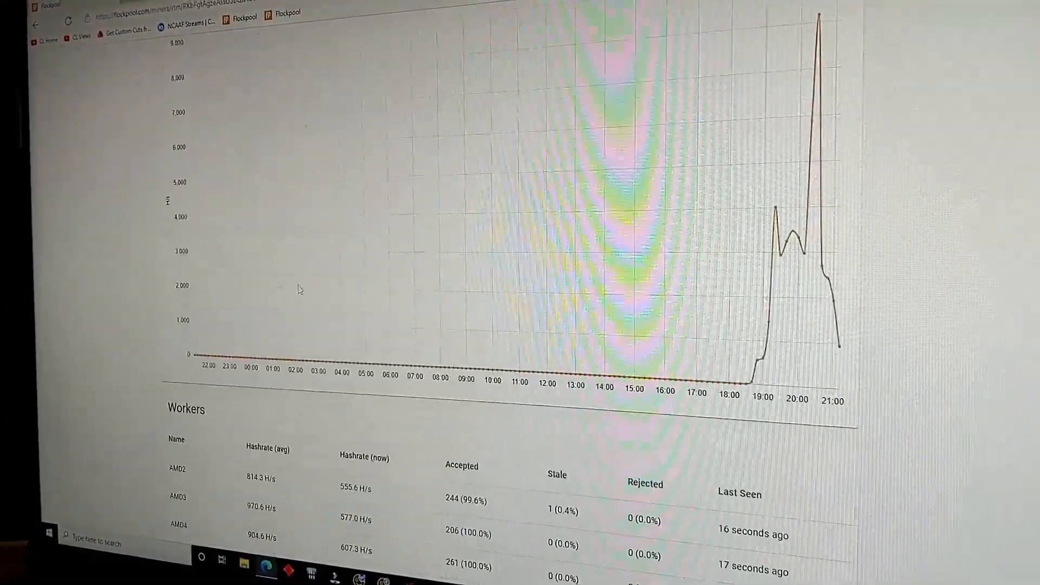
pyautogui.scroll(-3)
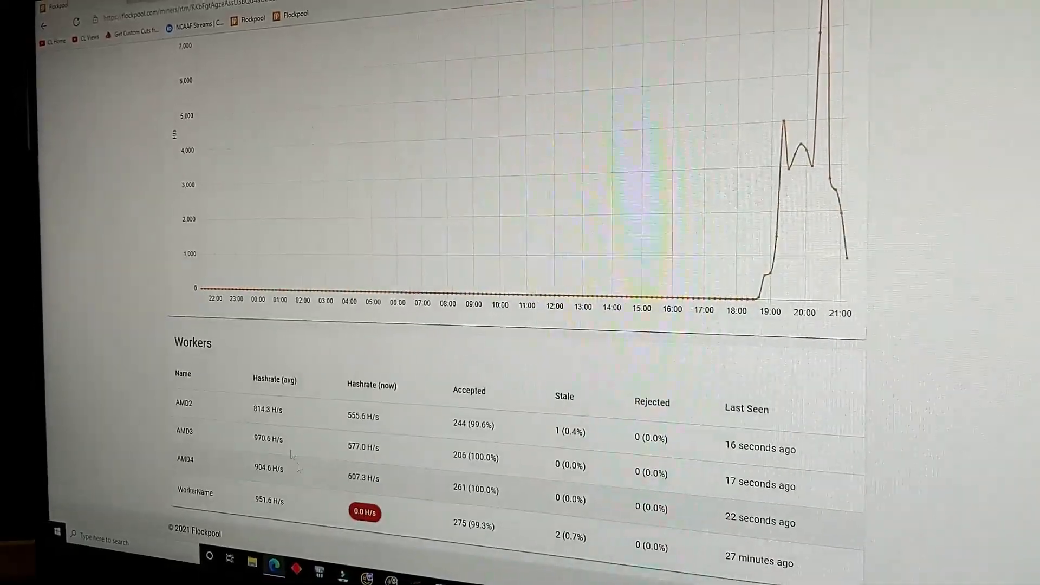
pyautogui.scroll(-3)
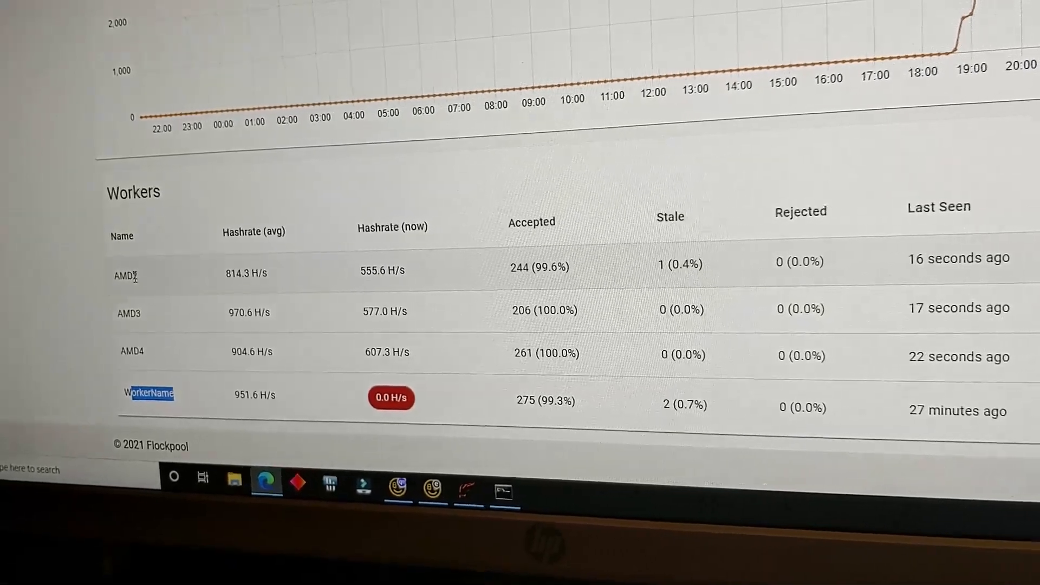
pyautogui.scroll(-3)
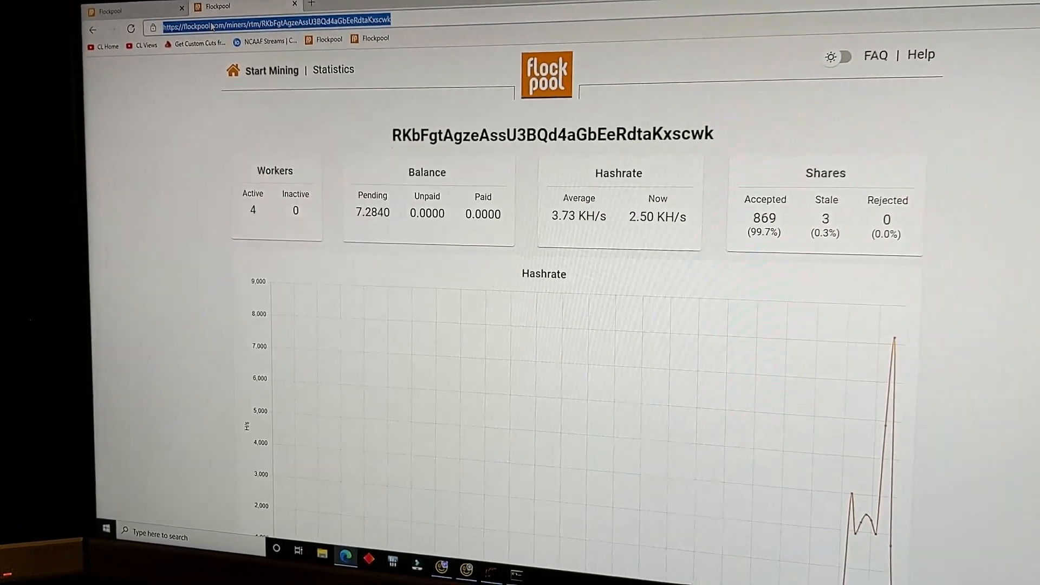
# Search 'raptoreum miningpoolstats' from the address bar to reach Raptoreum network stats
pyautogui.write('raptoru')
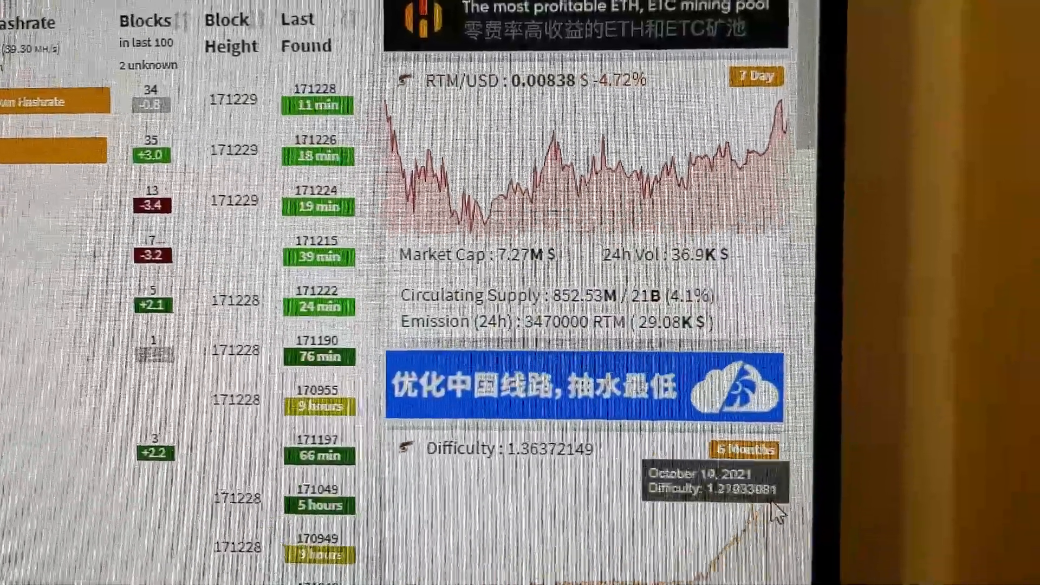
# Review Raptoreum's pool list, price chart and six-month difficulty trend at 1.36372149
pyautogui.scroll(-3)
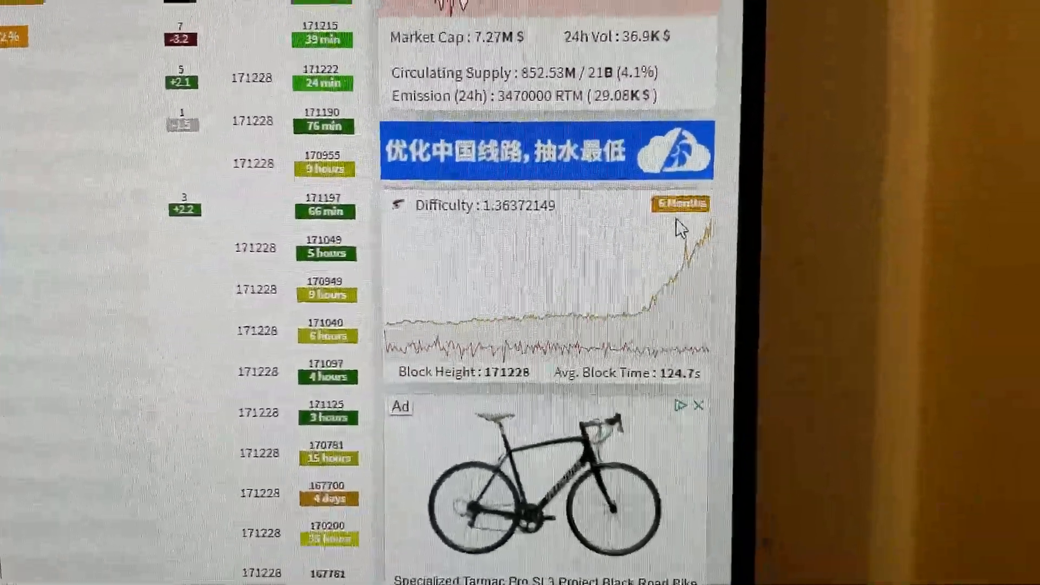
pyautogui.moveTo(606, 318)
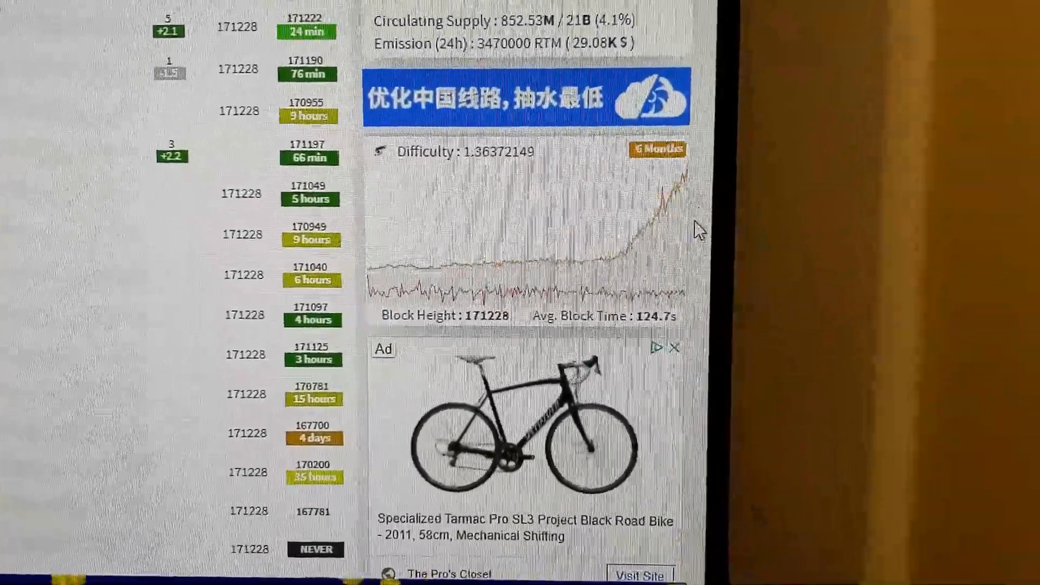
pyautogui.moveTo(805, 265)
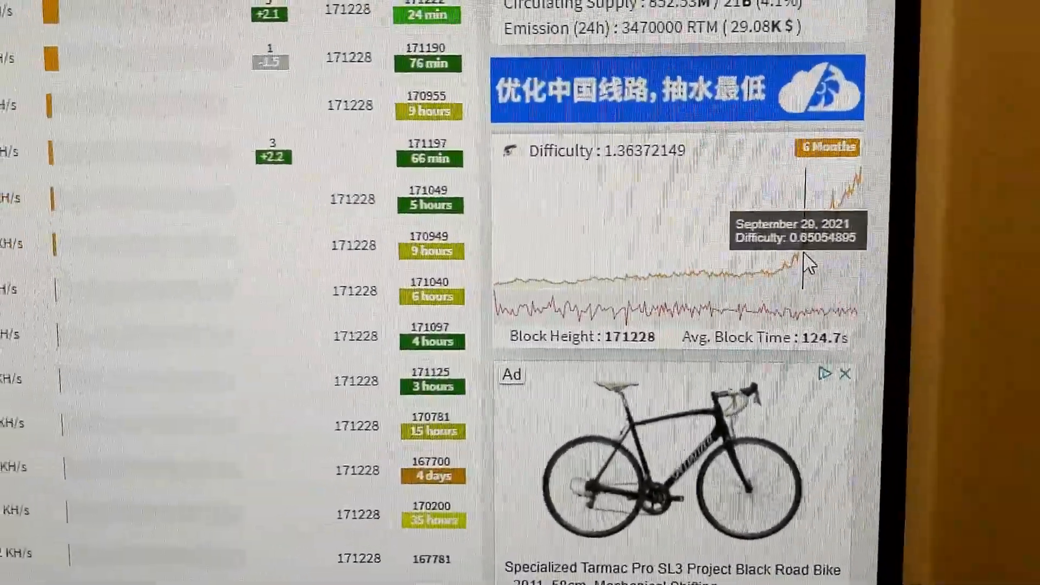